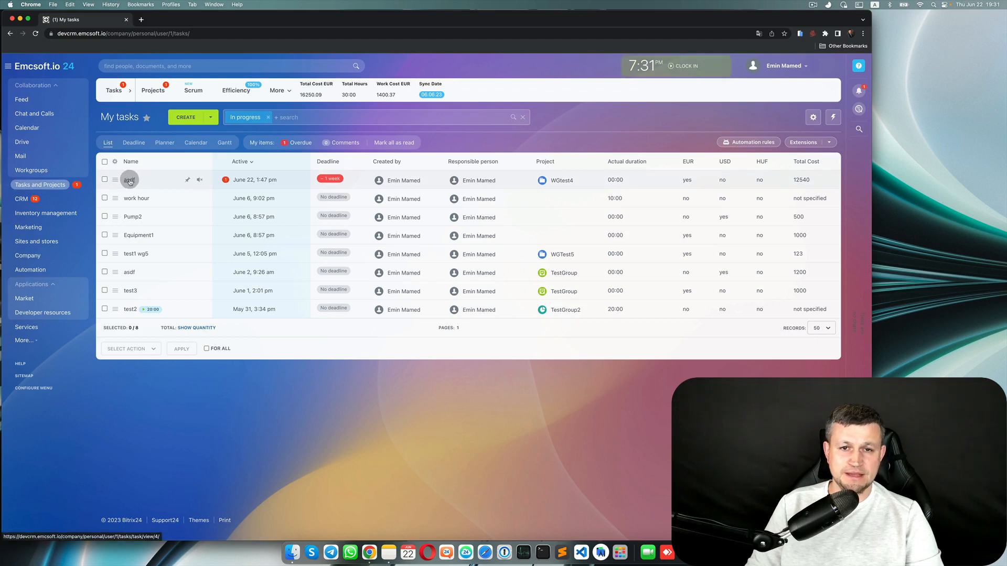
Open task 'asdf', with its EUR, USD, HUF and Total Cost fields
left_click(129, 180)
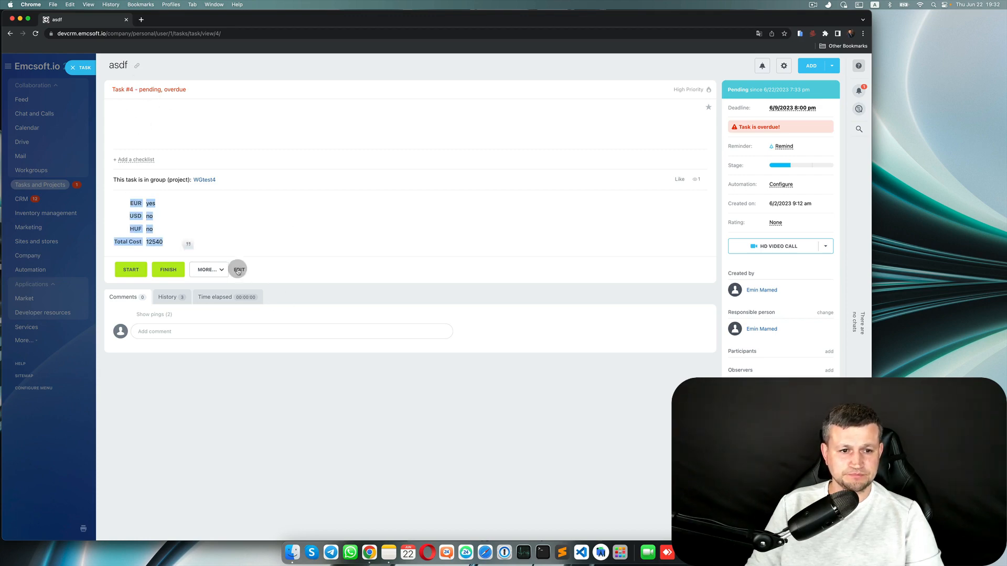
Open the edit form for task #4 'asdf'
left_click(238, 269)
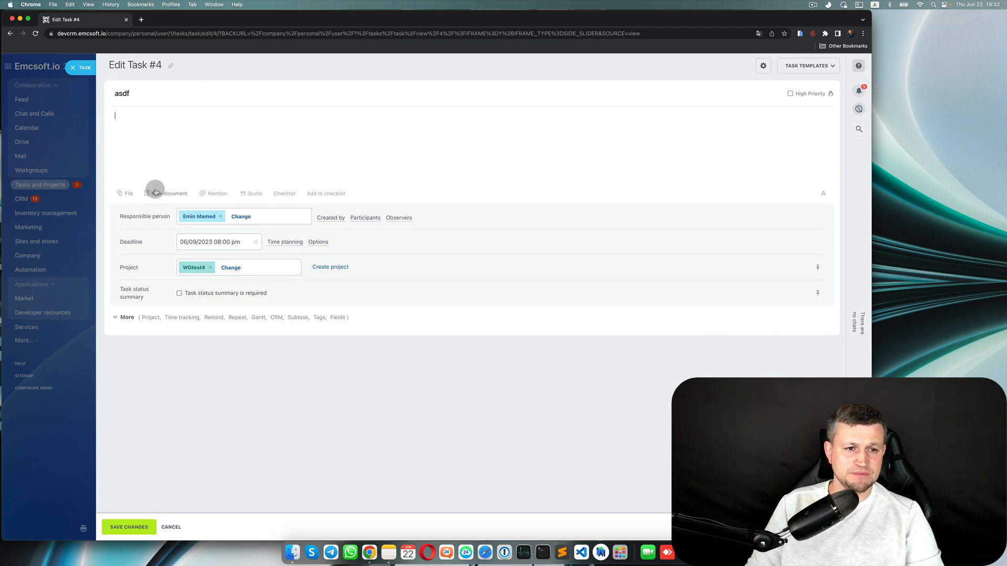
mouse_move(332, 196)
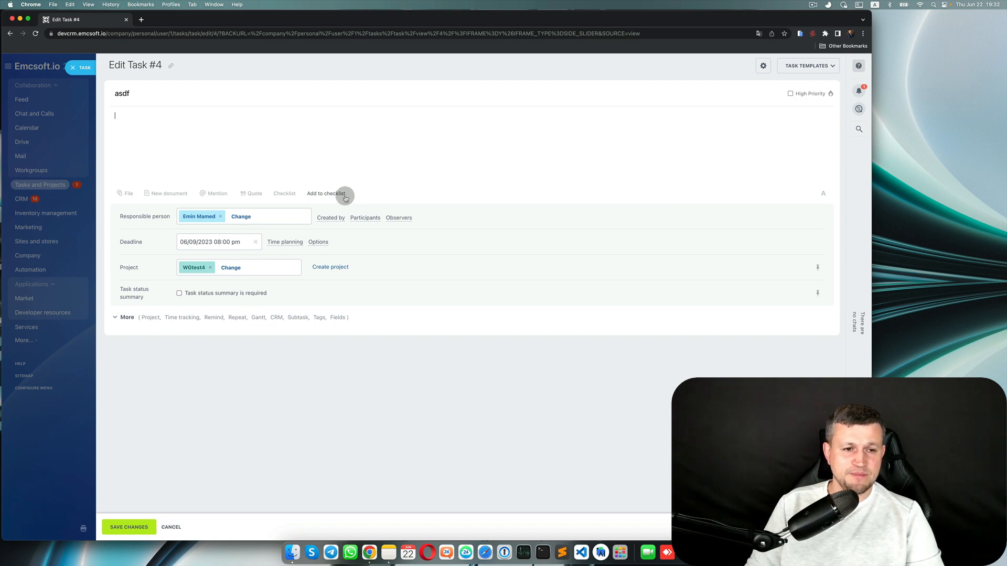
mouse_move(167, 289)
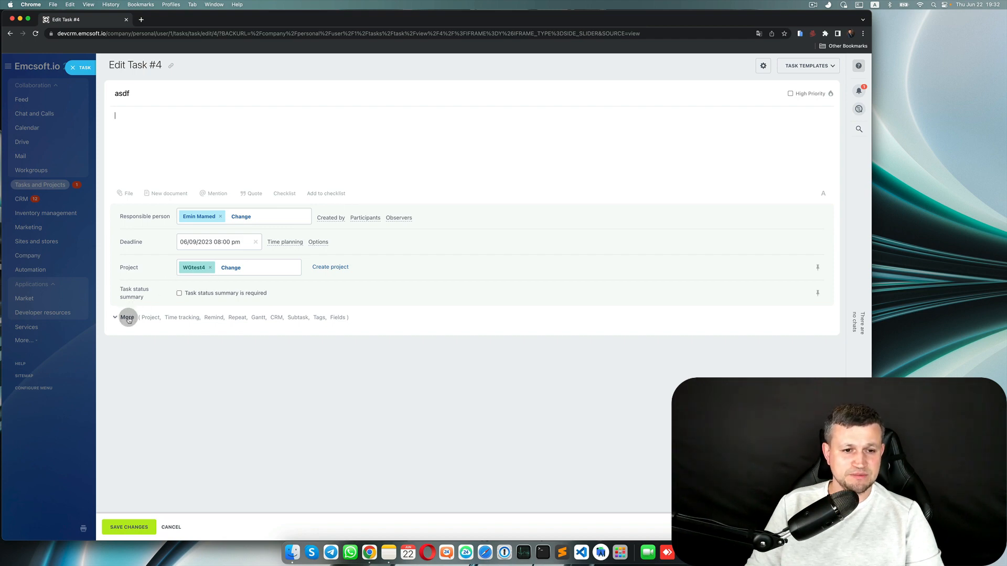
Expand More and scroll to the EUR, USD, HUF and Total Cost custom fields
left_click(126, 317)
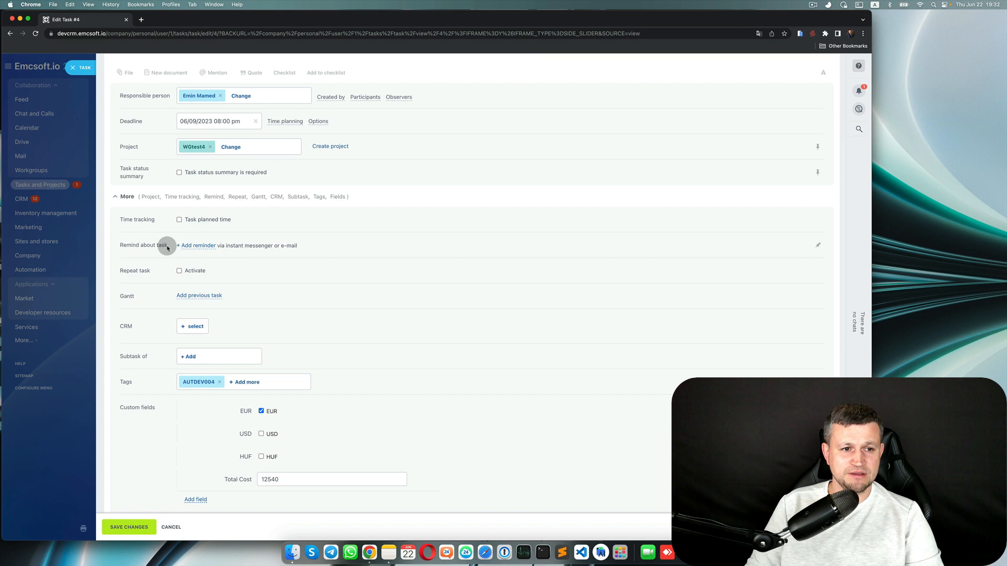
mouse_move(179, 275)
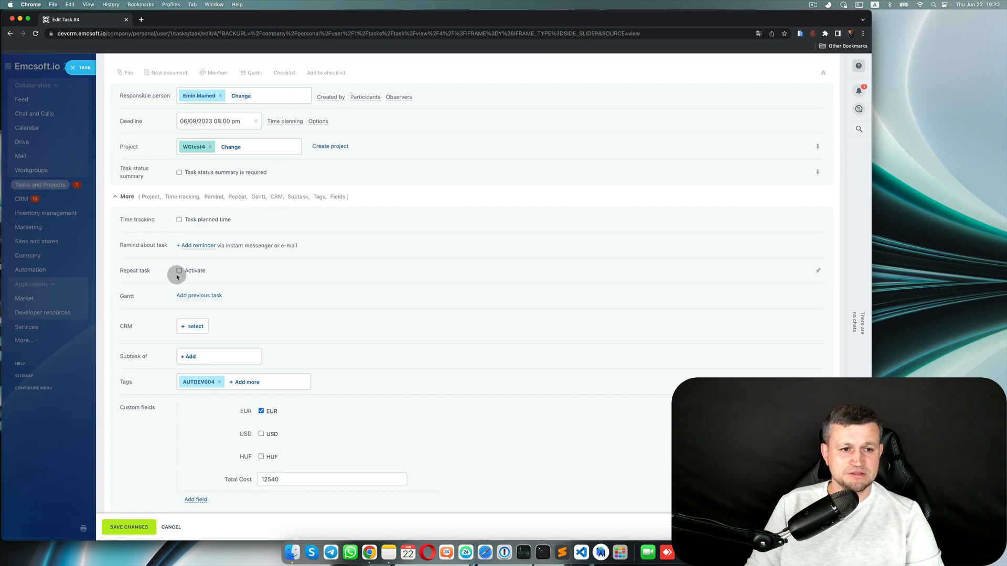
scroll("down", 3)
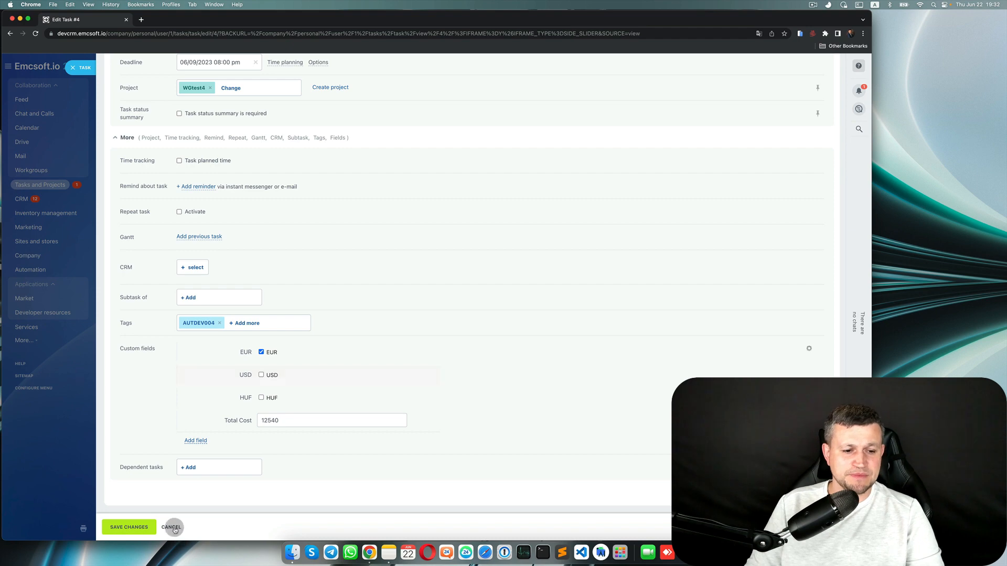
mouse_move(164, 359)
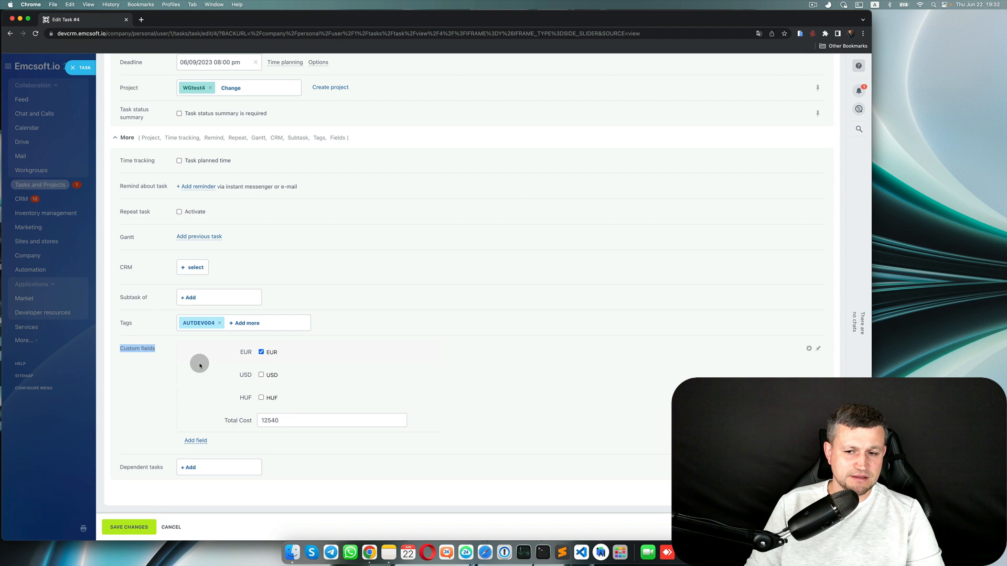
mouse_move(240, 409)
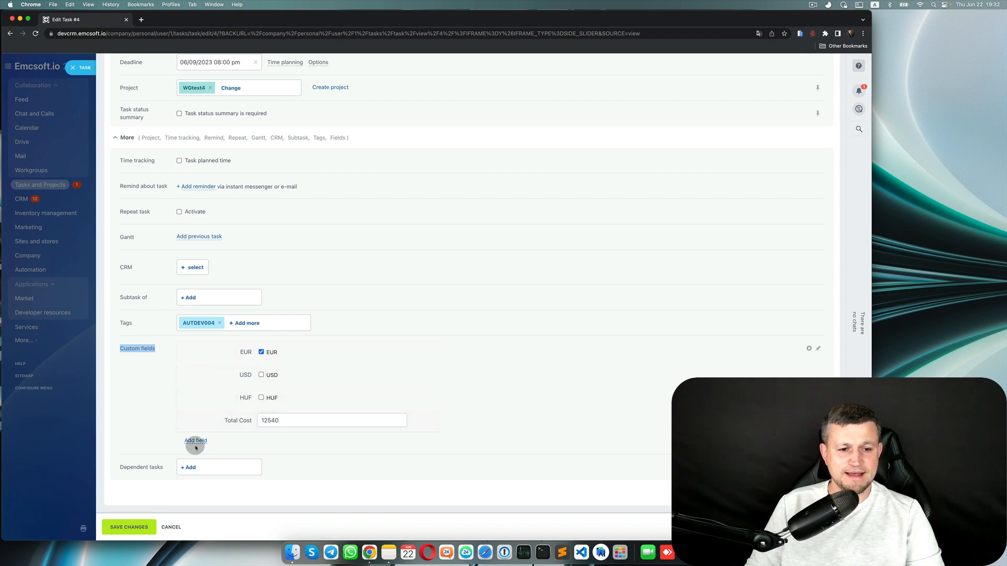
Show the custom field types: String, Number, Date/Time and True/False
left_click(195, 440)
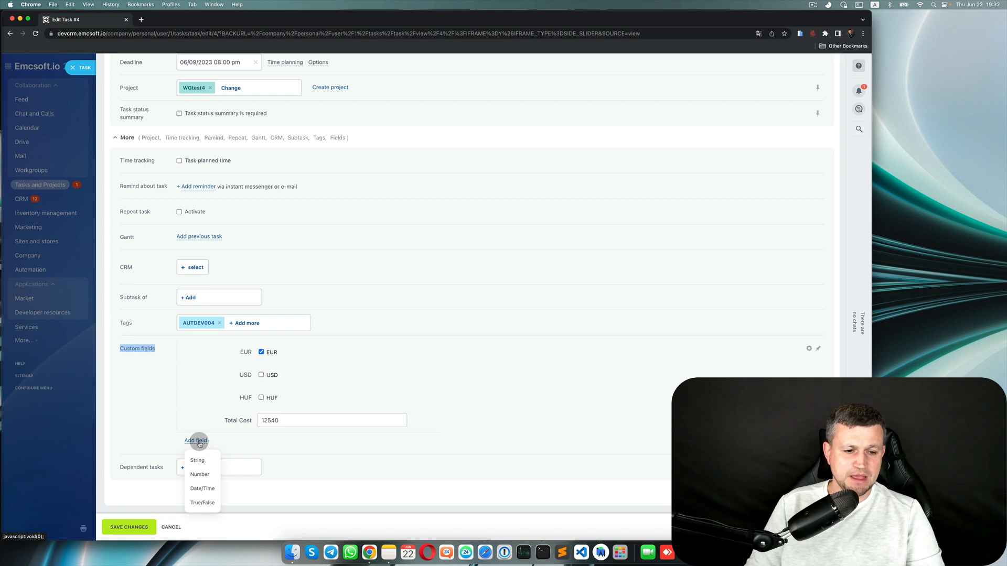
mouse_move(197, 461)
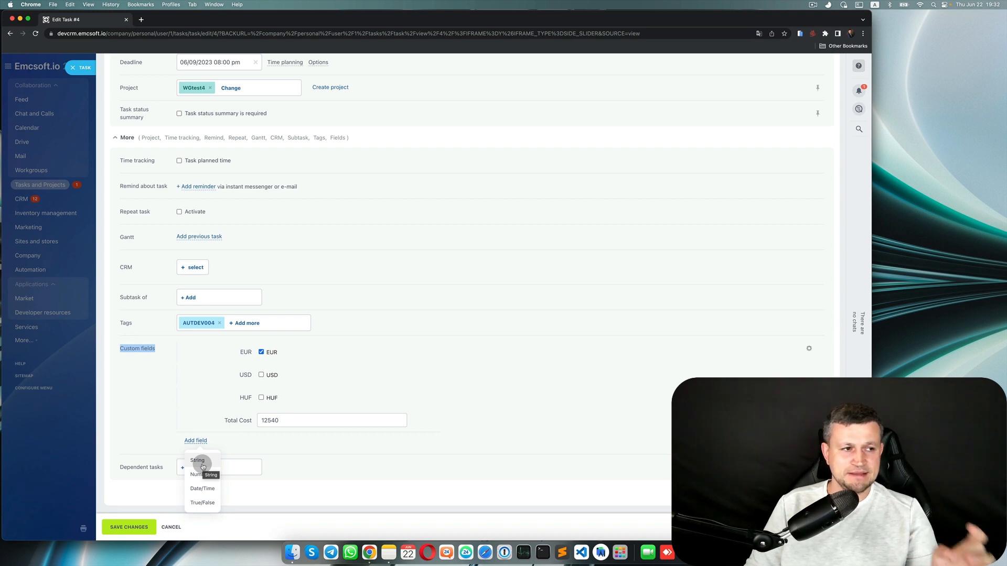
mouse_move(200, 475)
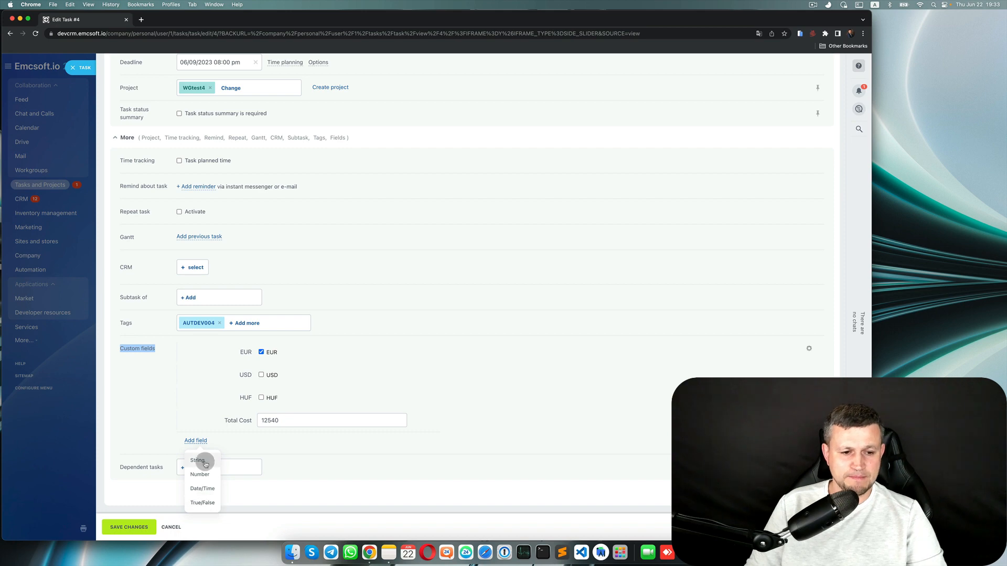
mouse_move(197, 460)
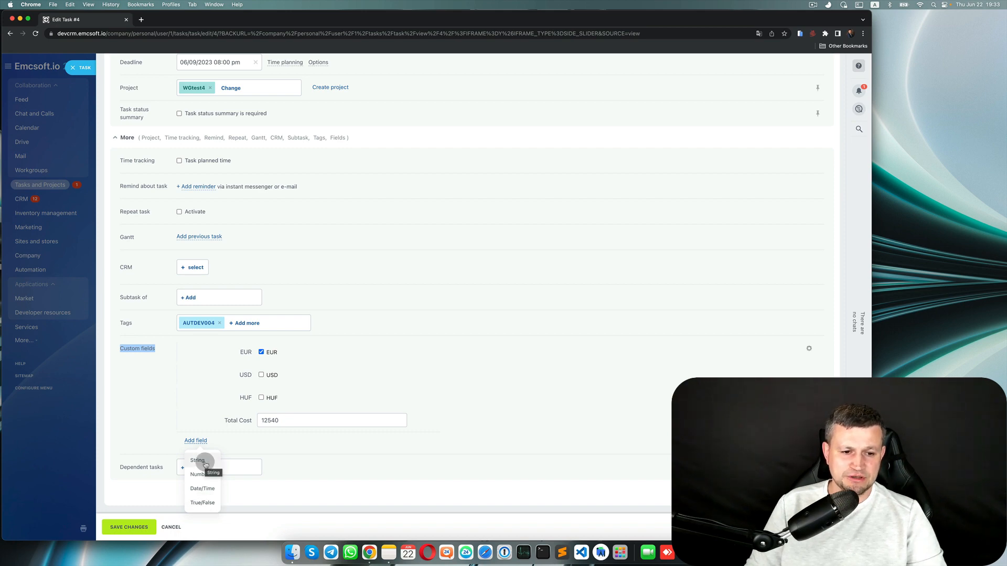
Add and save a String custom field named 'Test String Field'
left_click(197, 460)
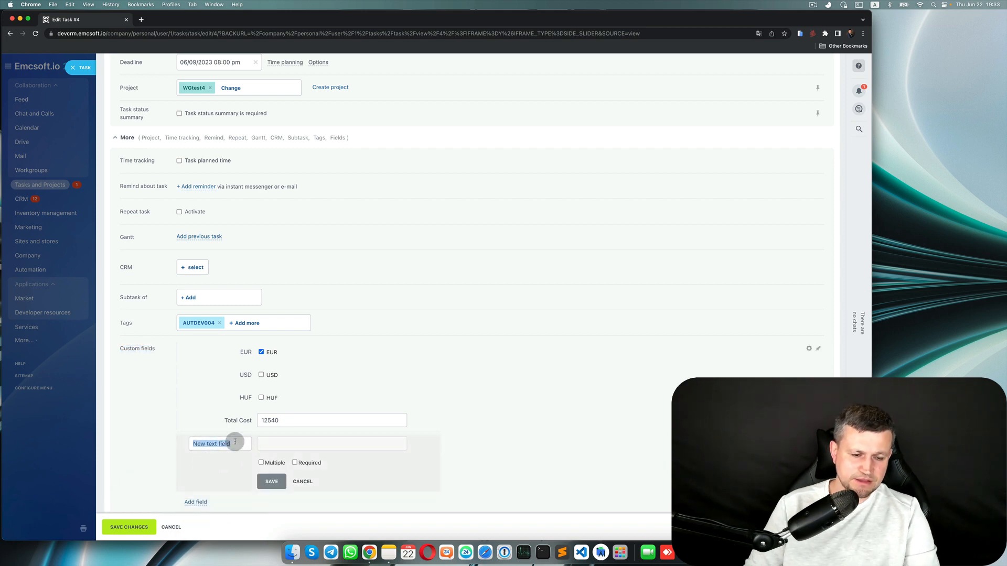
type("Test")
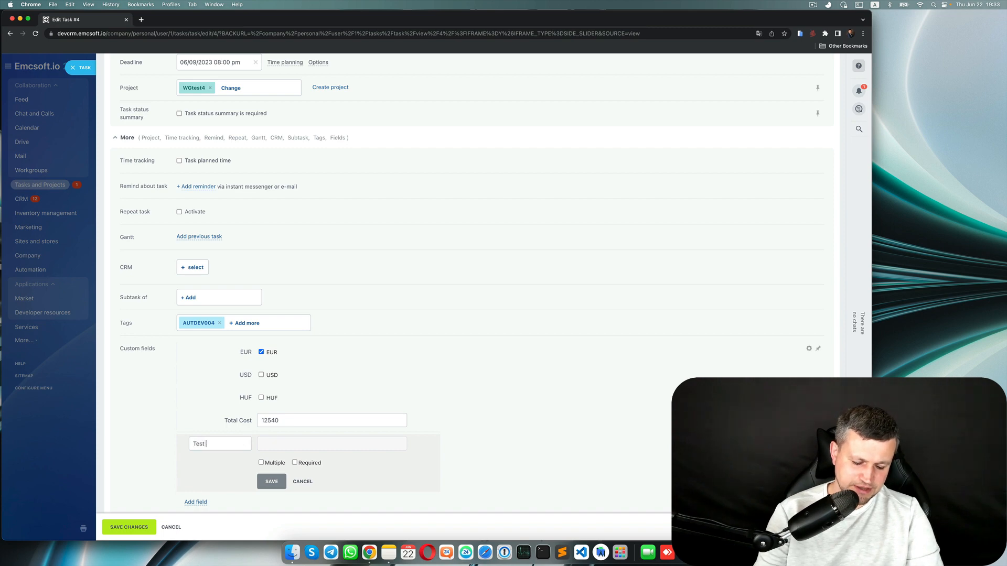
type("String")
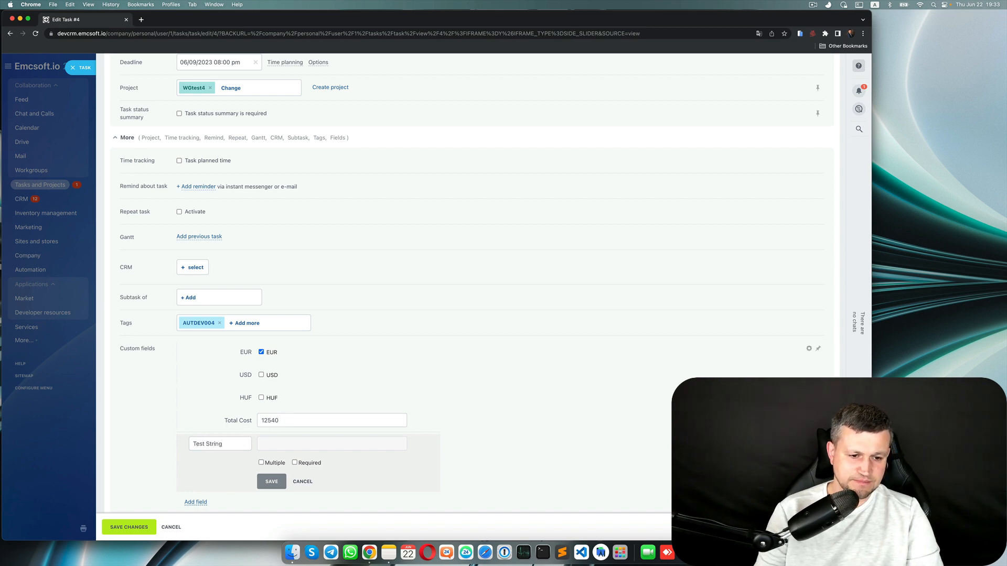
type("Field")
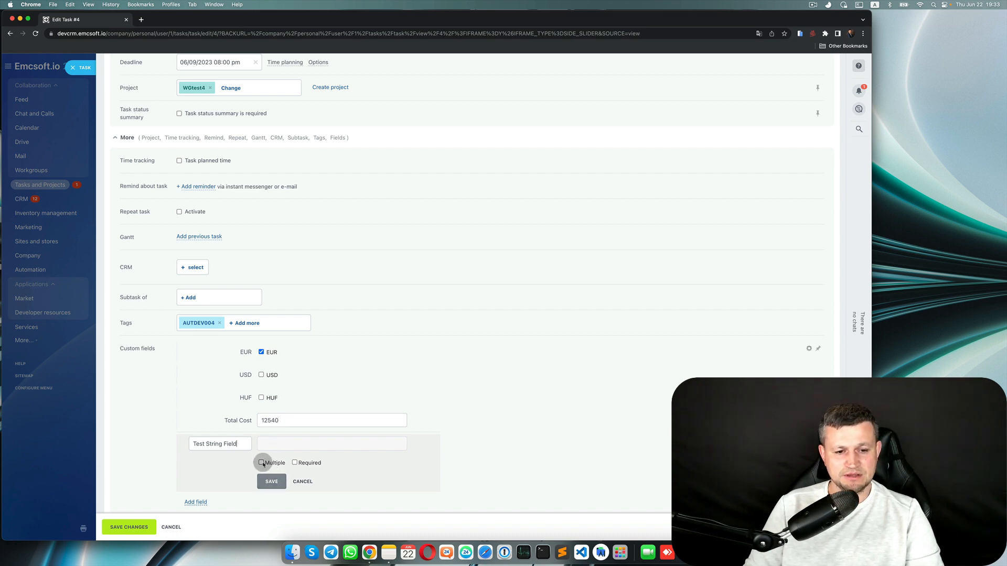
mouse_move(262, 462)
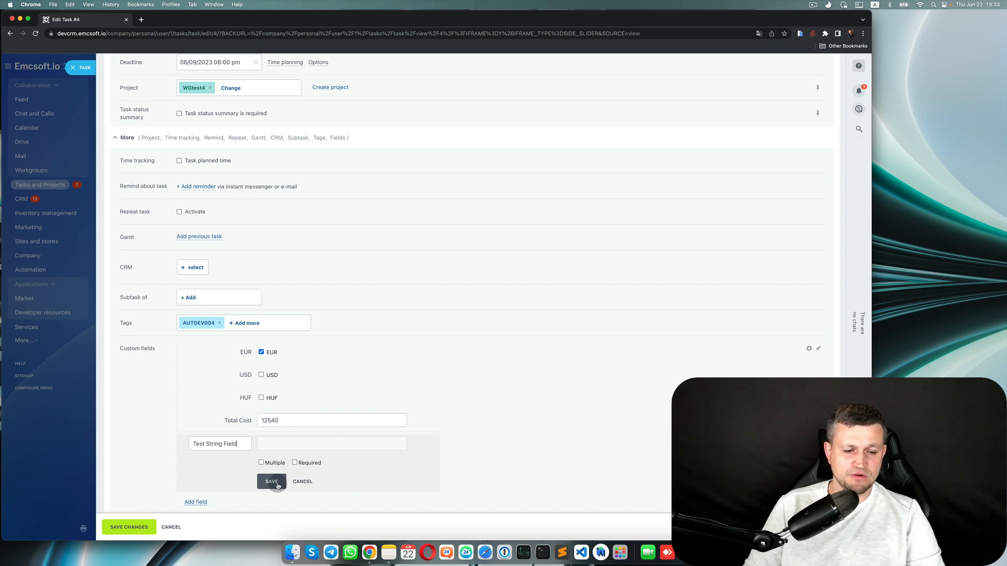
left_click(270, 481)
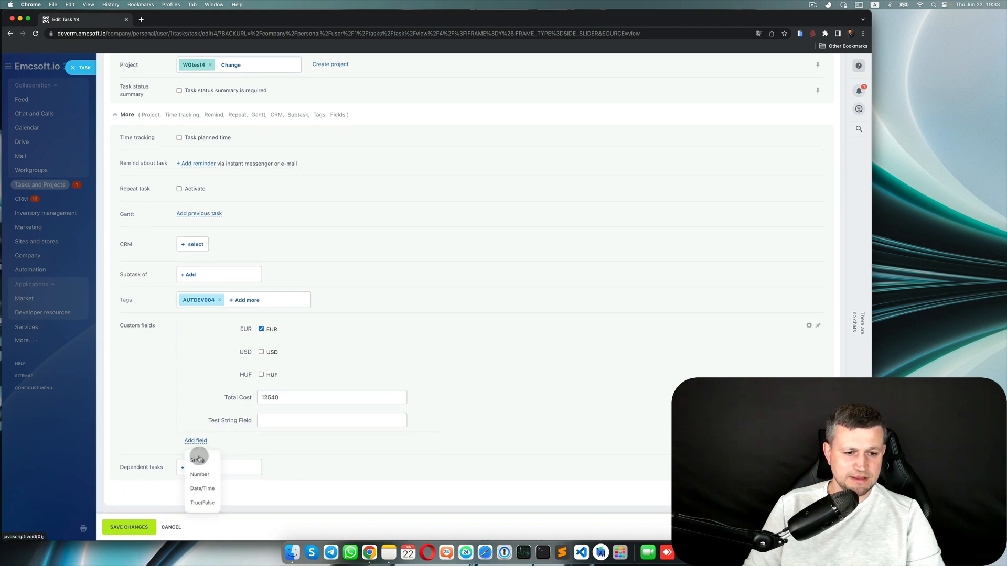
Add and save a multiple-value Number field named 'Test Number field'
left_click(199, 474)
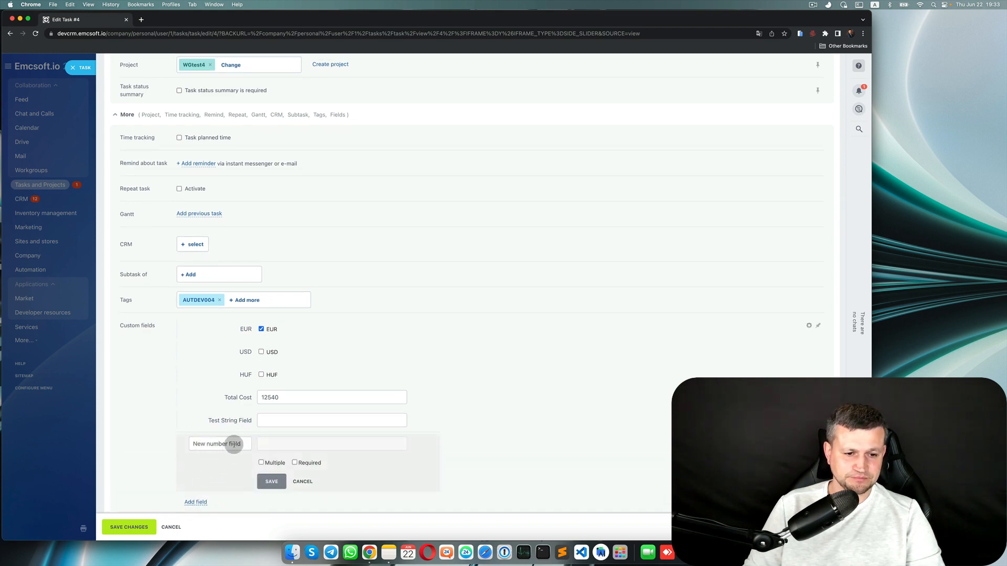
type("Test")
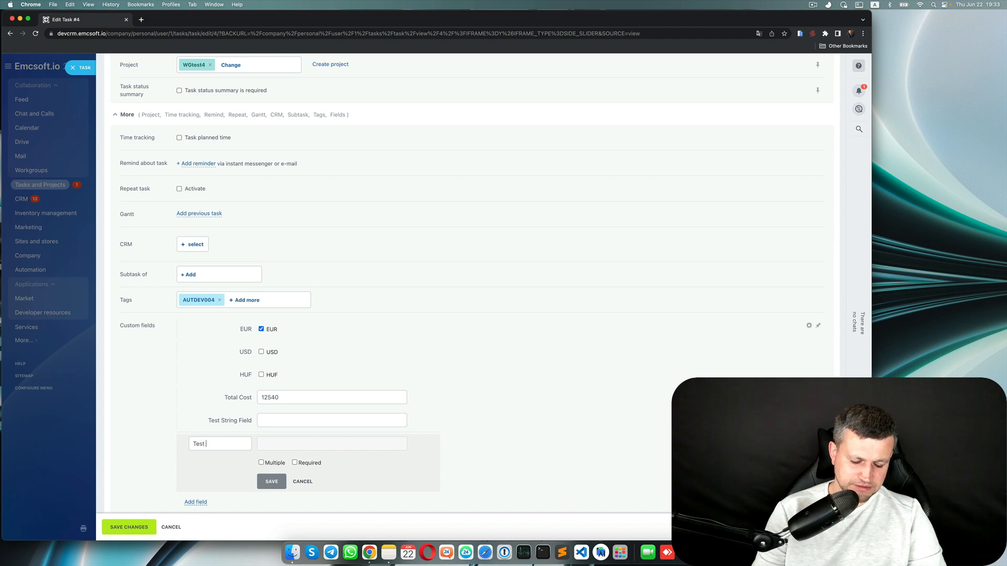
type("Number firld")
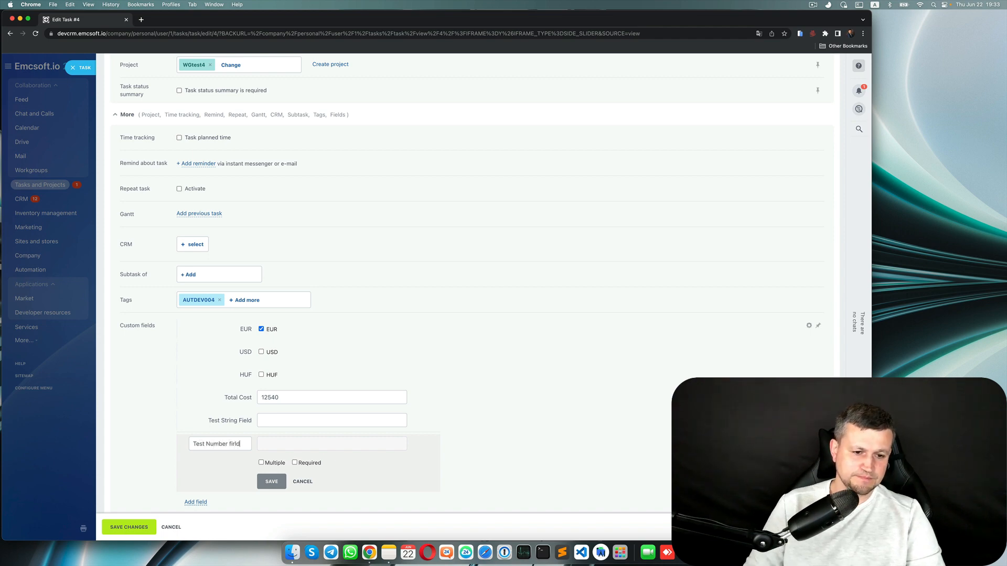
key("Backspace")
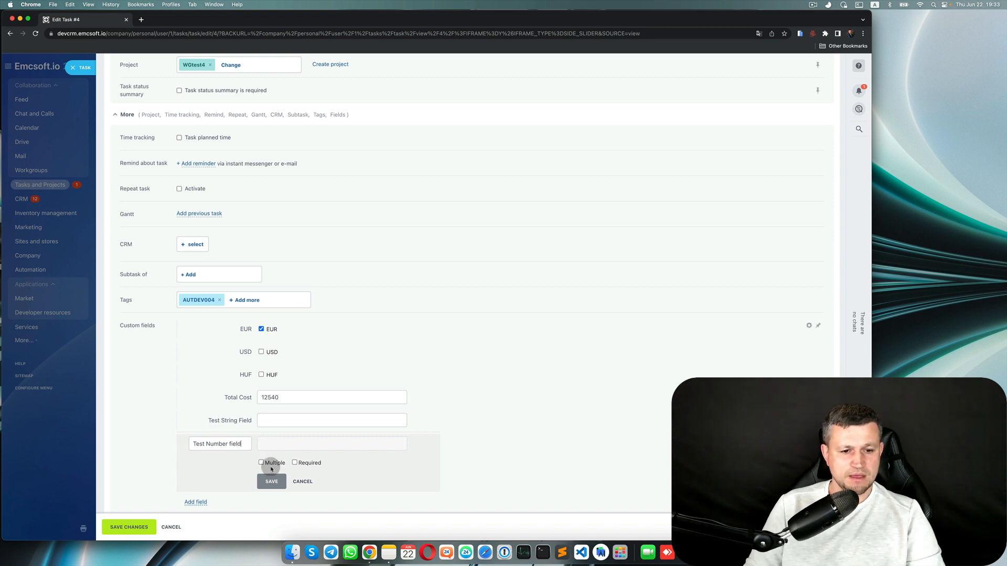
left_click(260, 462)
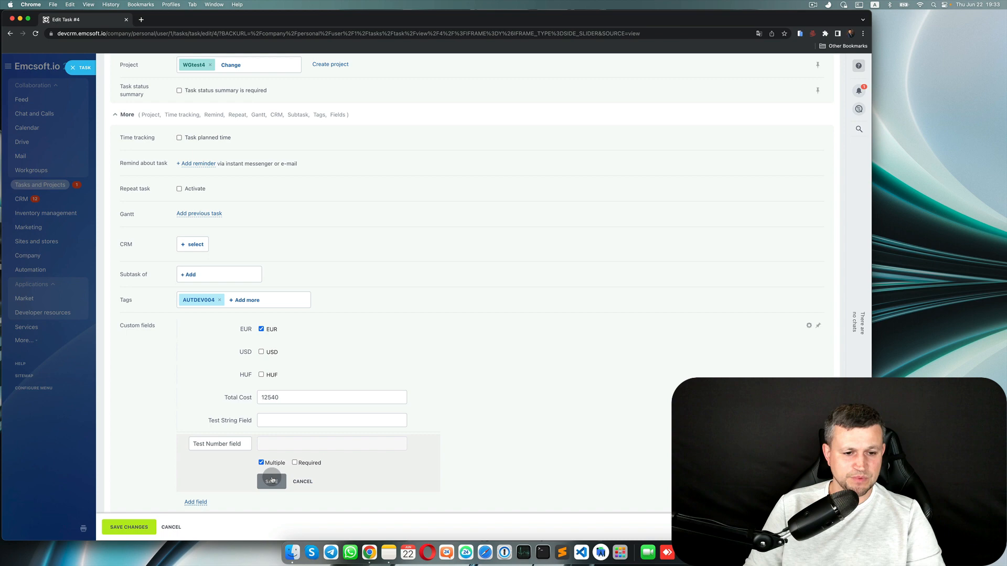
left_click(271, 481)
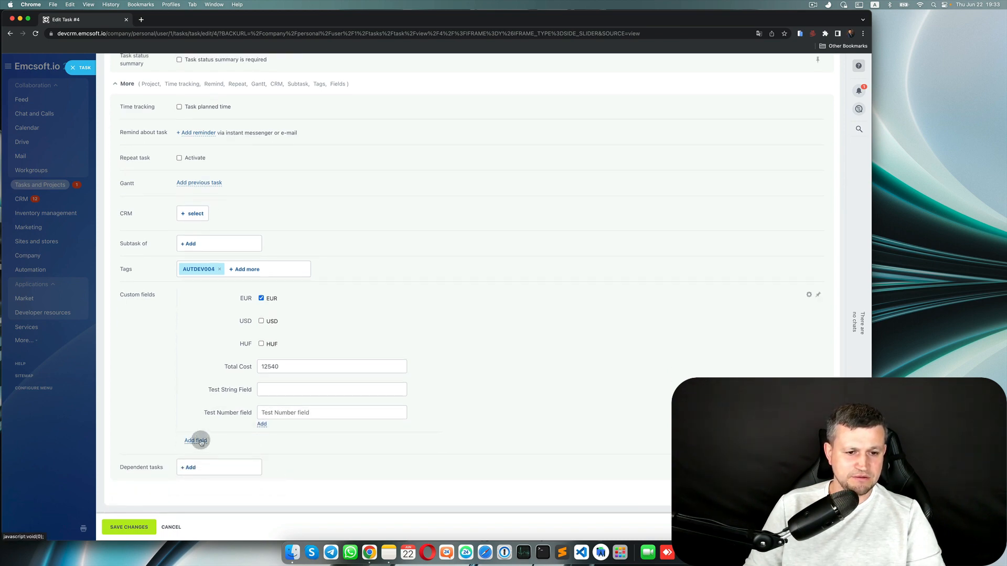
mouse_move(243, 427)
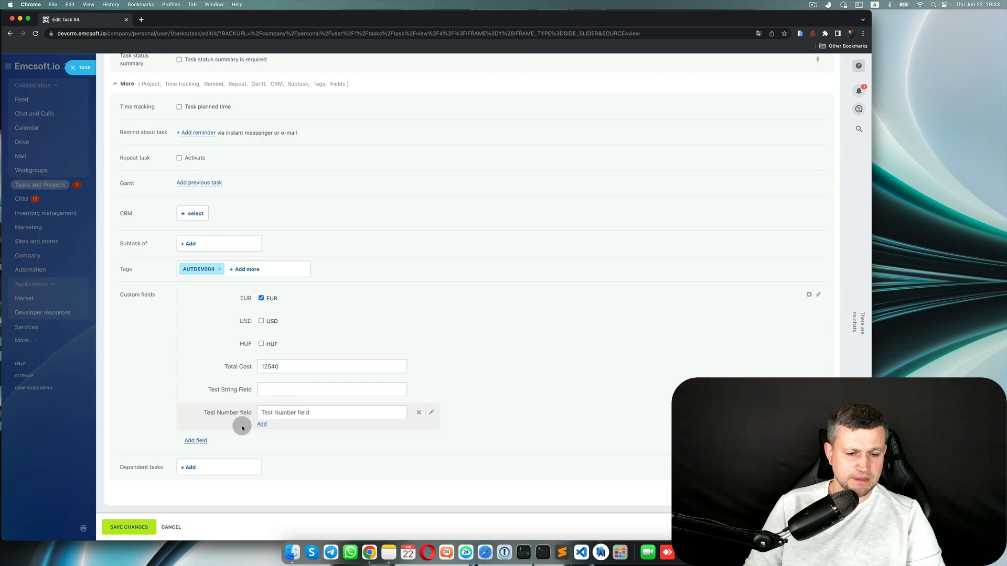
left_click(261, 423)
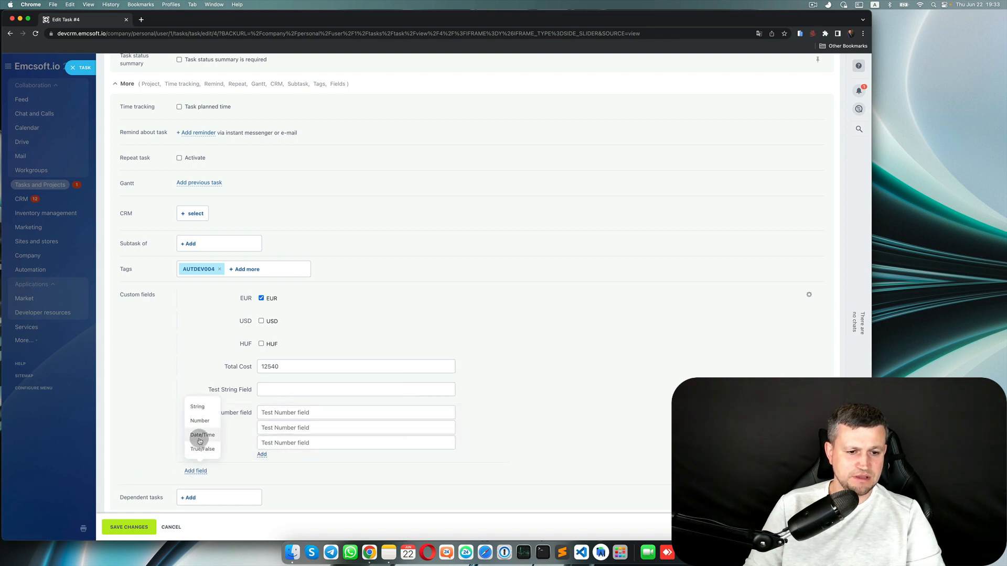
Add a Date/Time field 'Test Date Field' and save task asdf
left_click(202, 435)
type("Test Date")
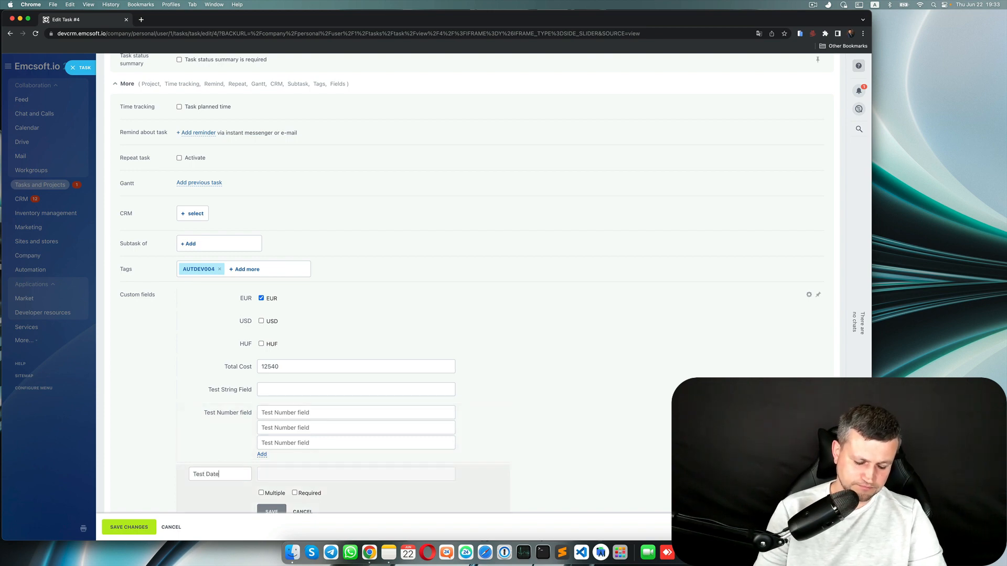
type("Field")
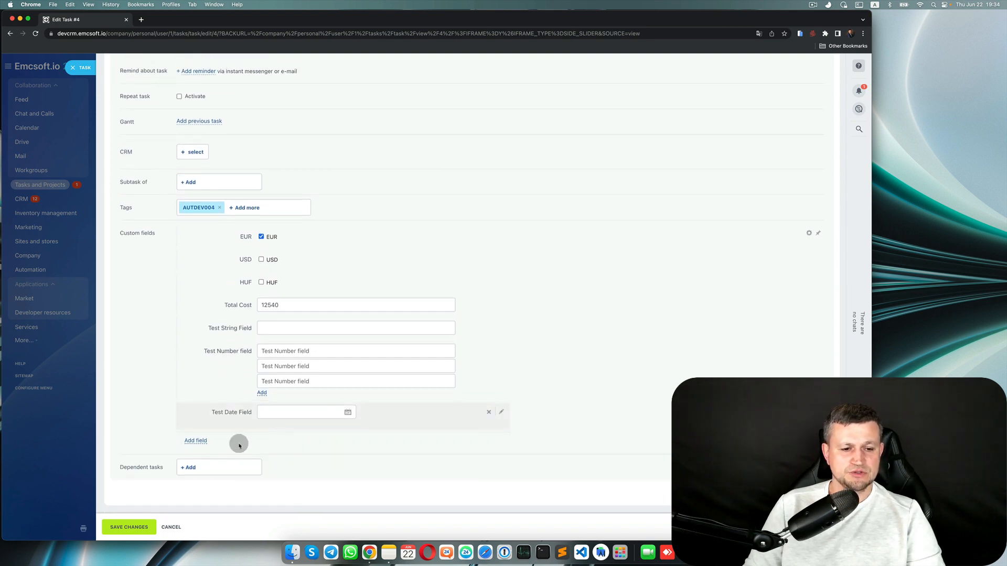
left_click(128, 527)
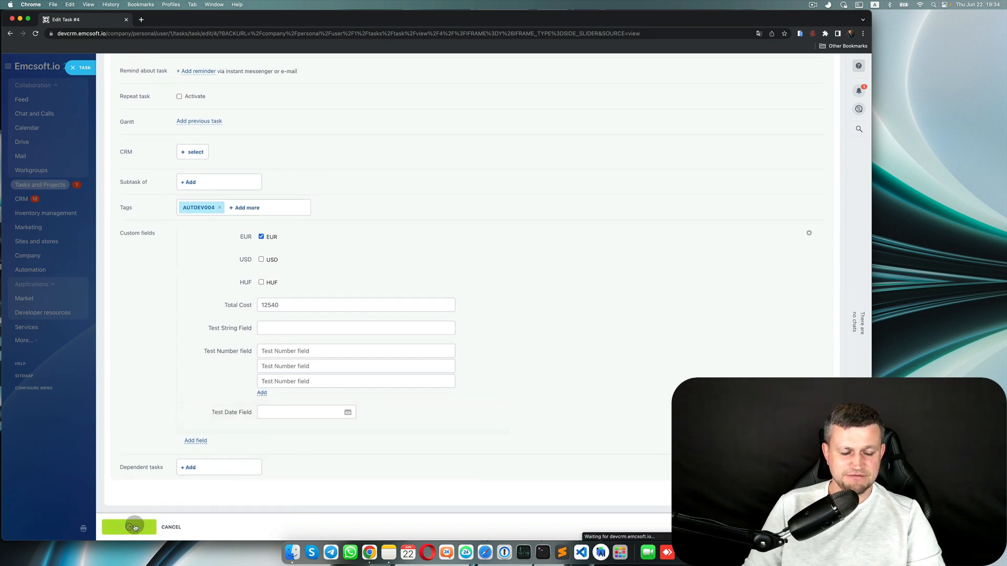
left_click(129, 527)
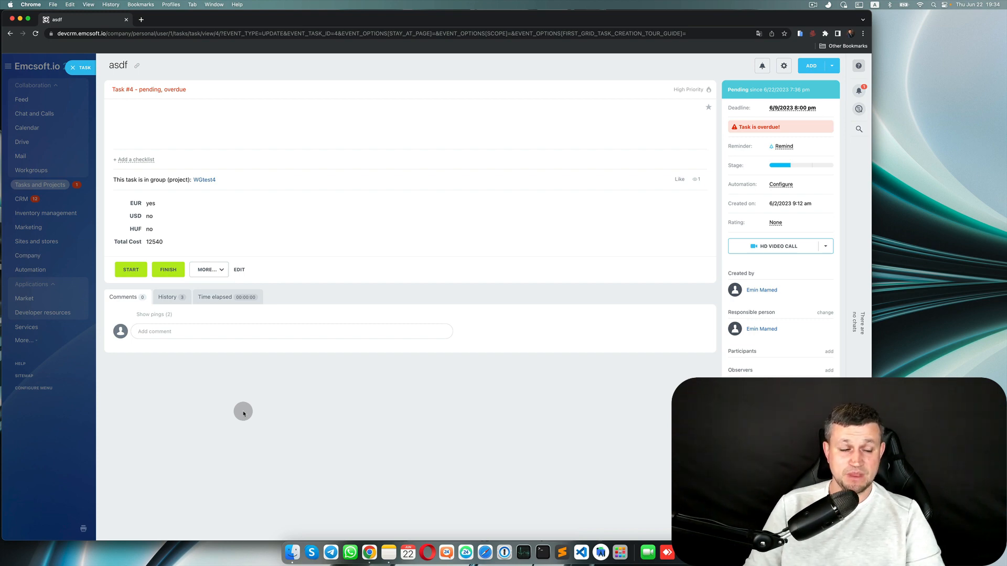
mouse_move(258, 389)
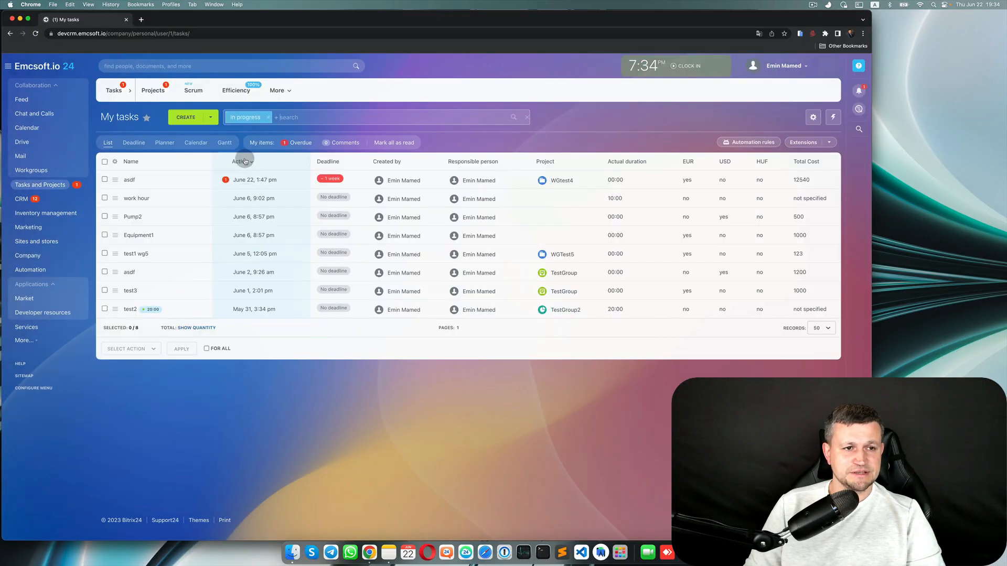
Return to My tasks and open a blank New task form
left_click(186, 117)
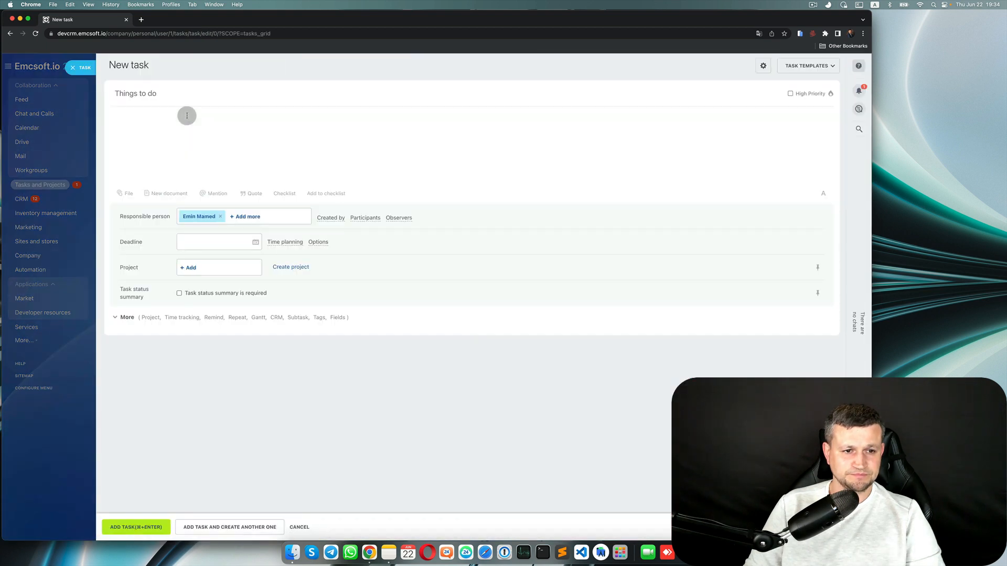
Expand More to show the Test String, Test Number and Test Date fields
left_click(126, 317)
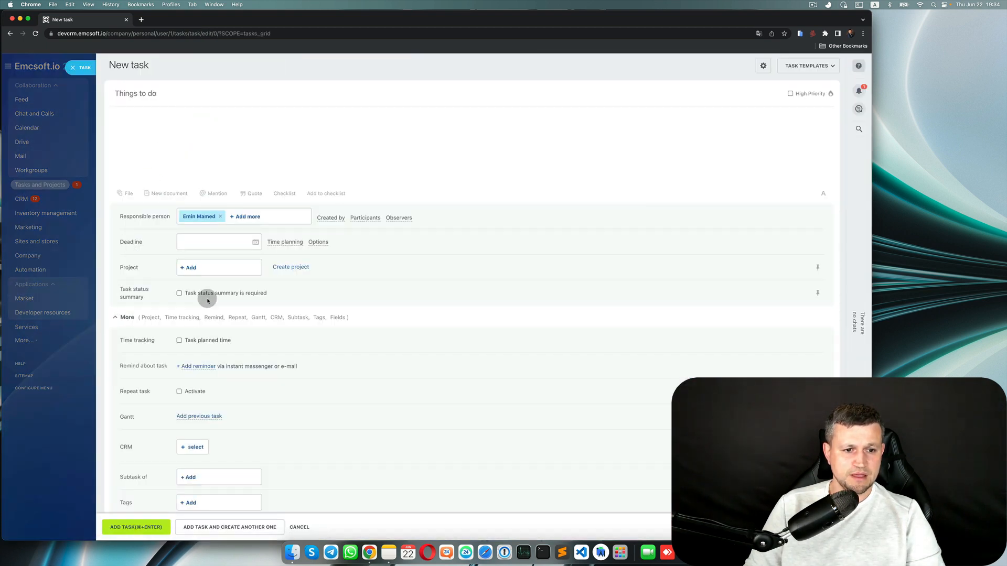
scroll("down", 3)
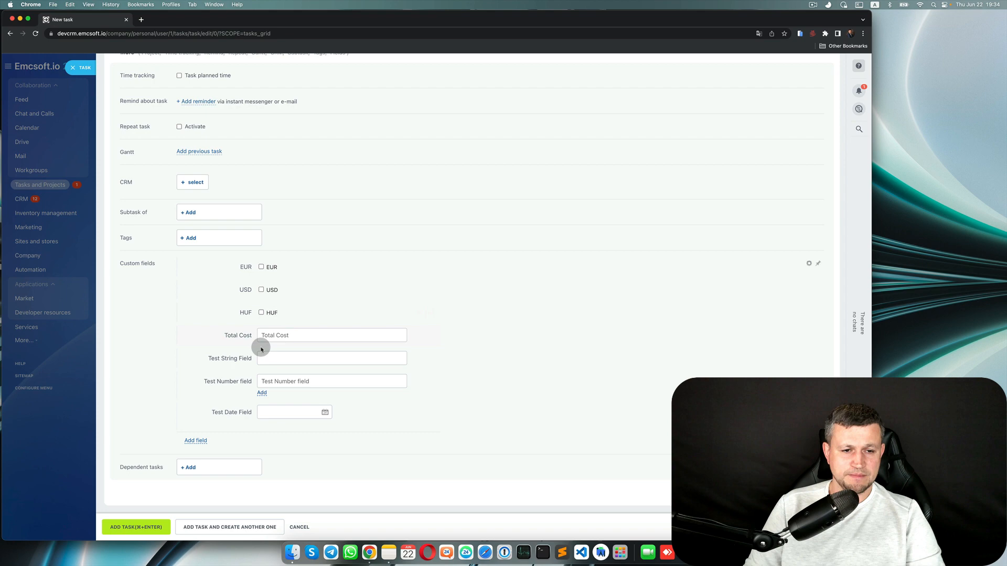
scroll("up", 3)
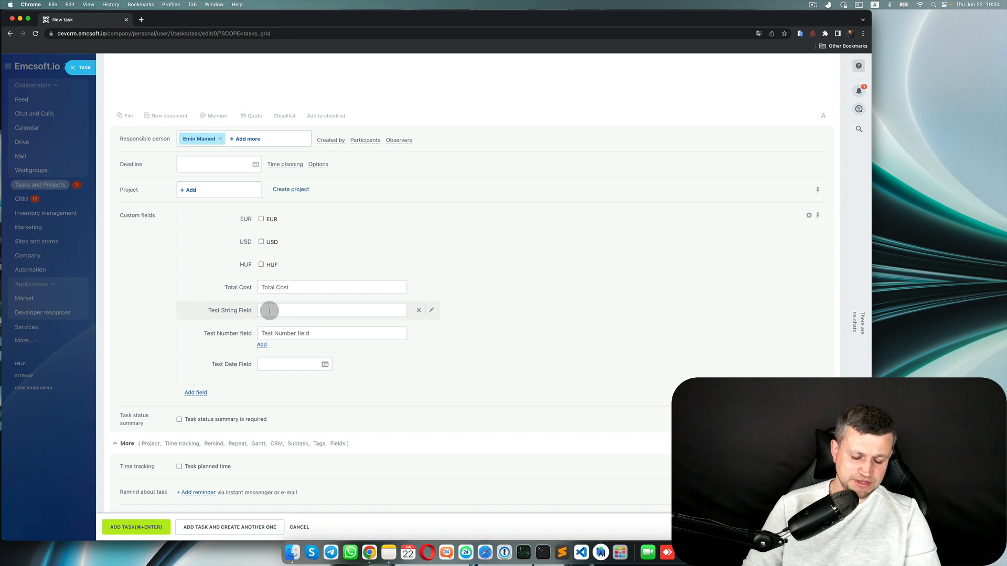
Enter 'text data' in Test String Field
type("te")
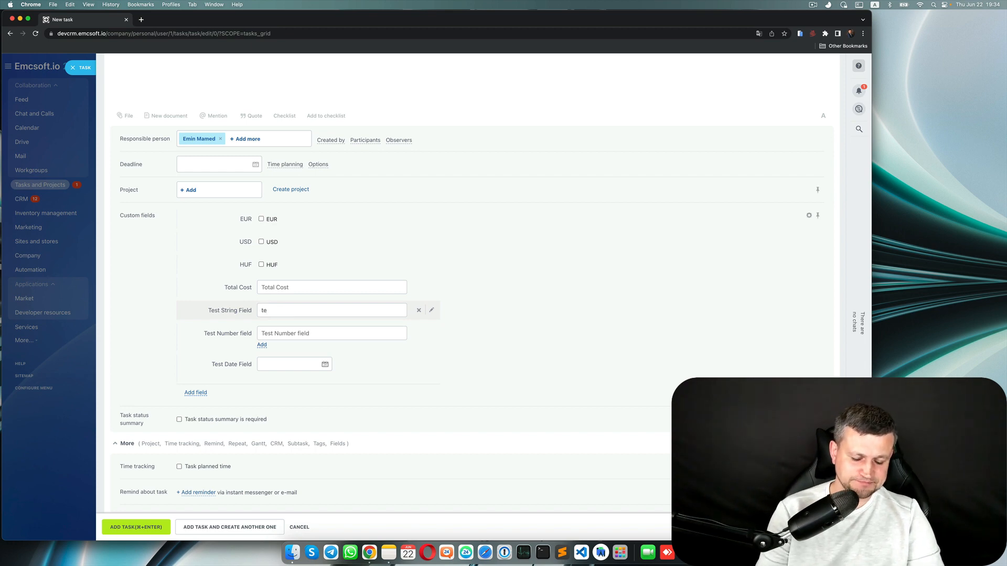
type("xt")
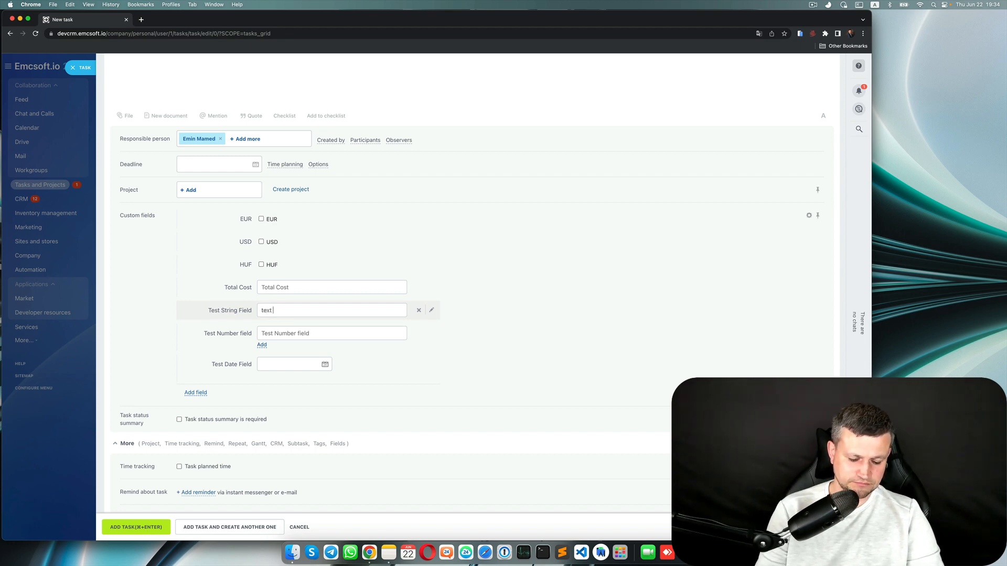
type("date")
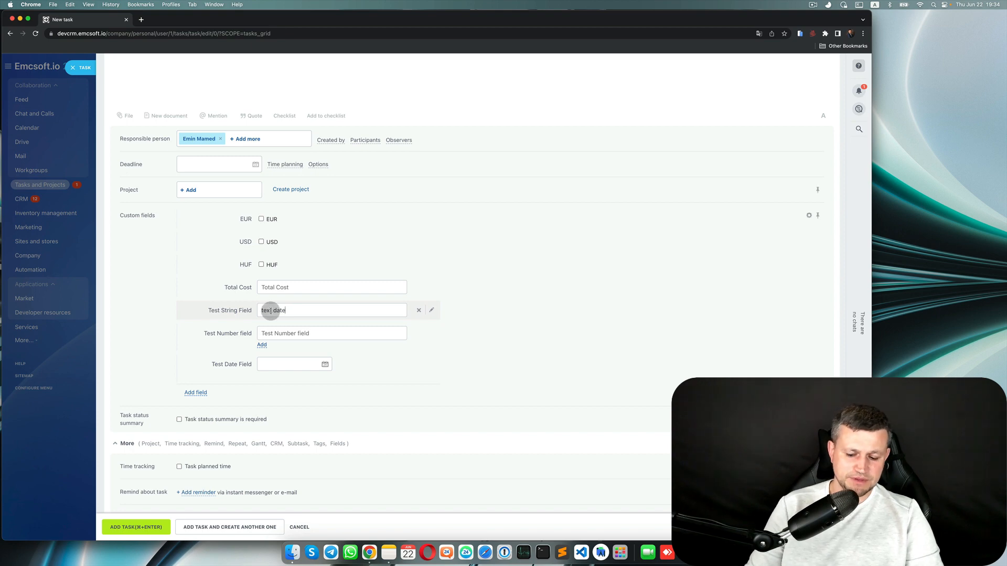
Give Test Number field the values 123, 3333, 33 and 333
left_click(331, 334)
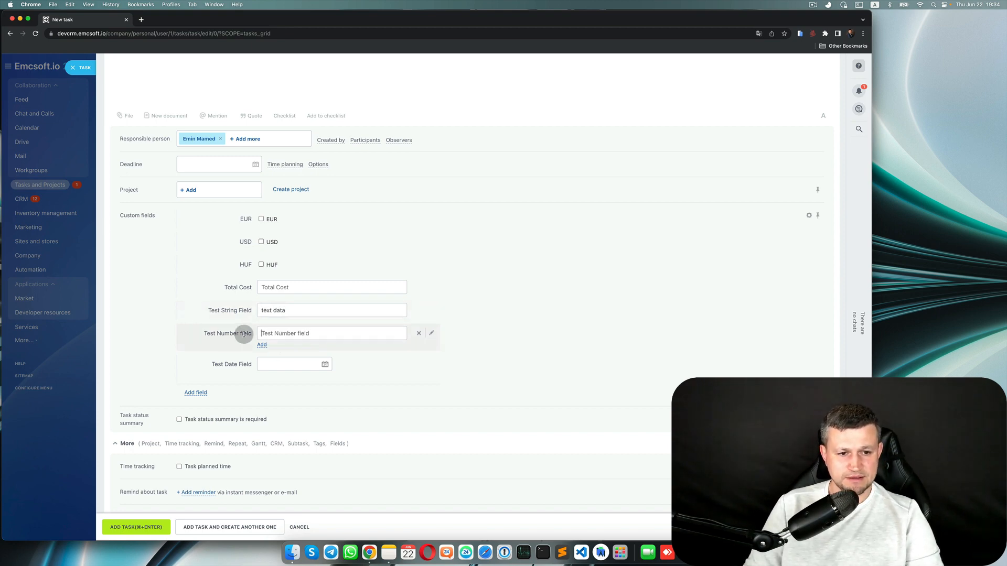
type("12")
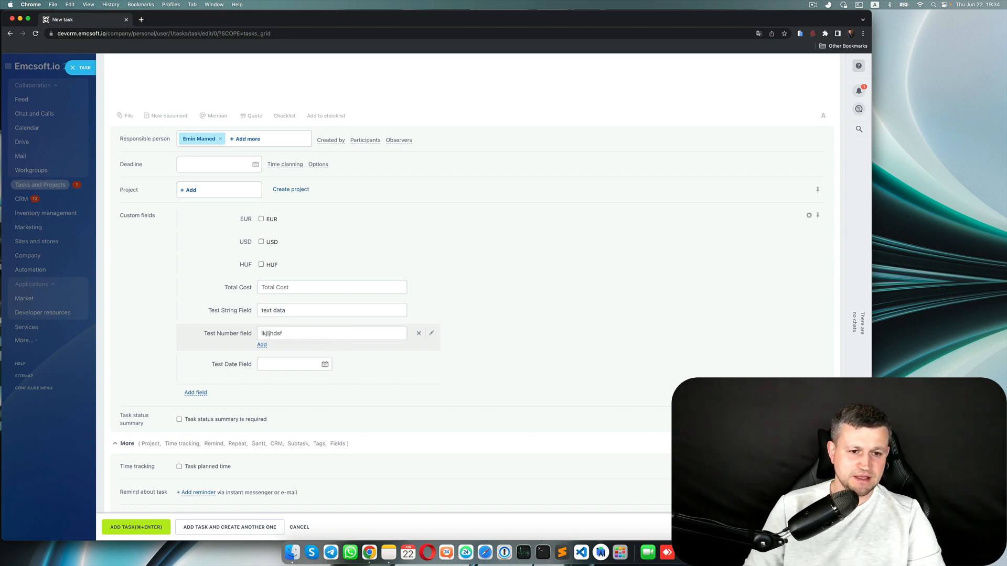
type("1")
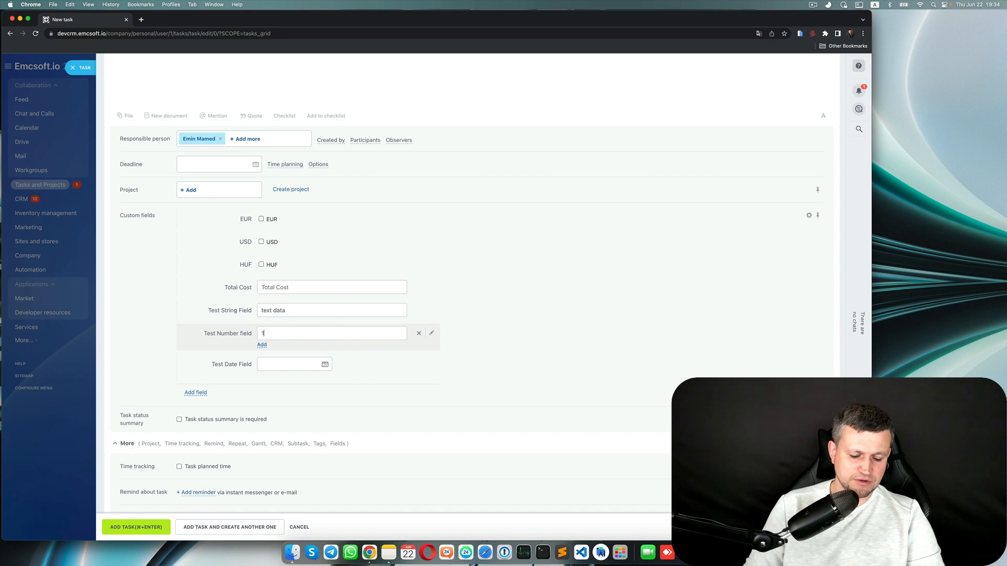
type("23")
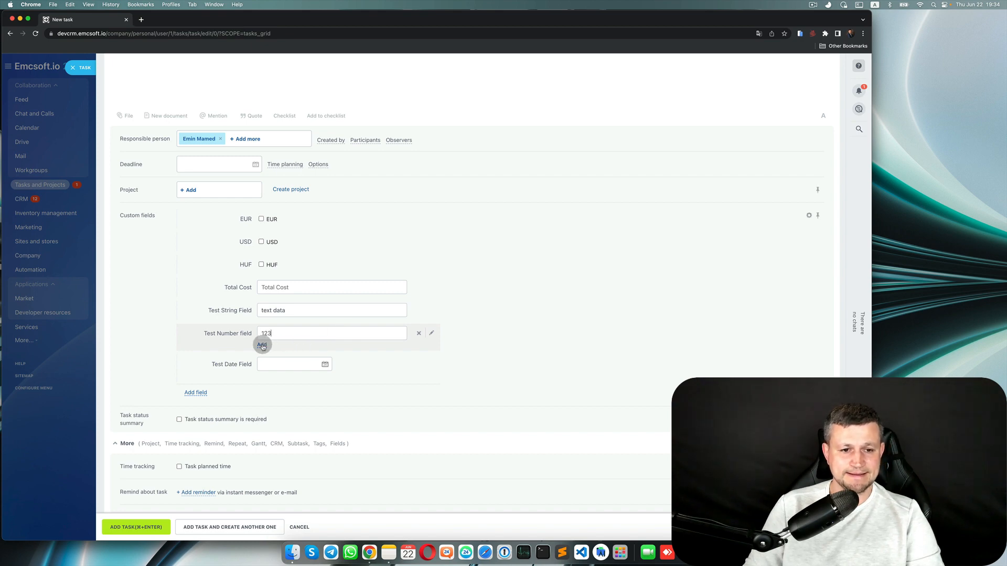
left_click(261, 345)
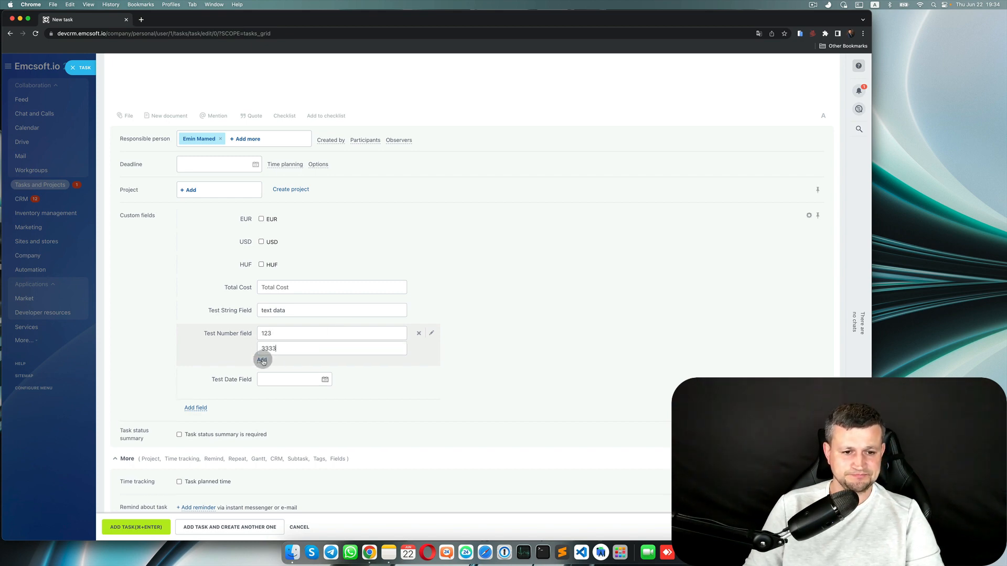
left_click(262, 360)
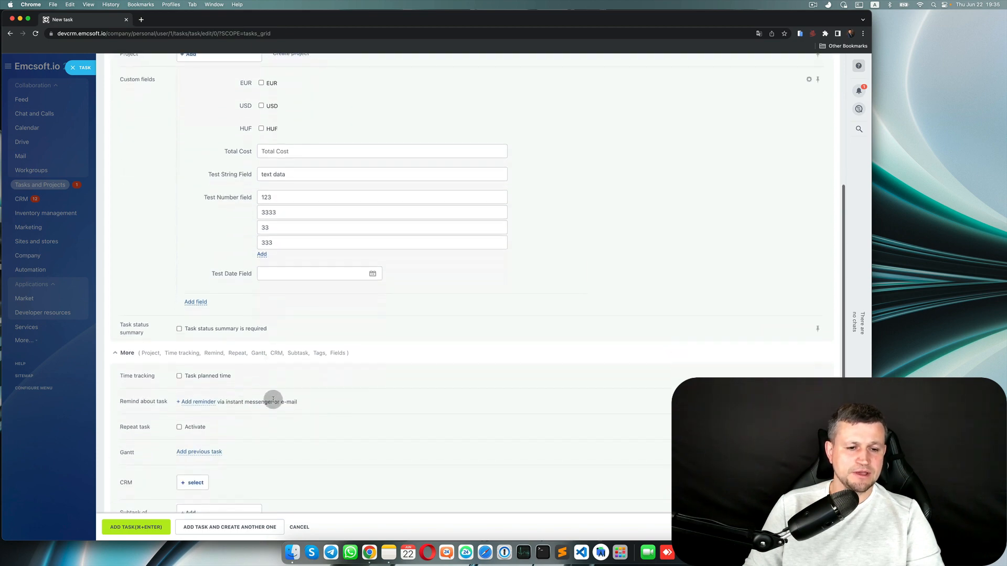
Set Test Date Field to June 22, 2023 at 3:00 pm
left_click(315, 272)
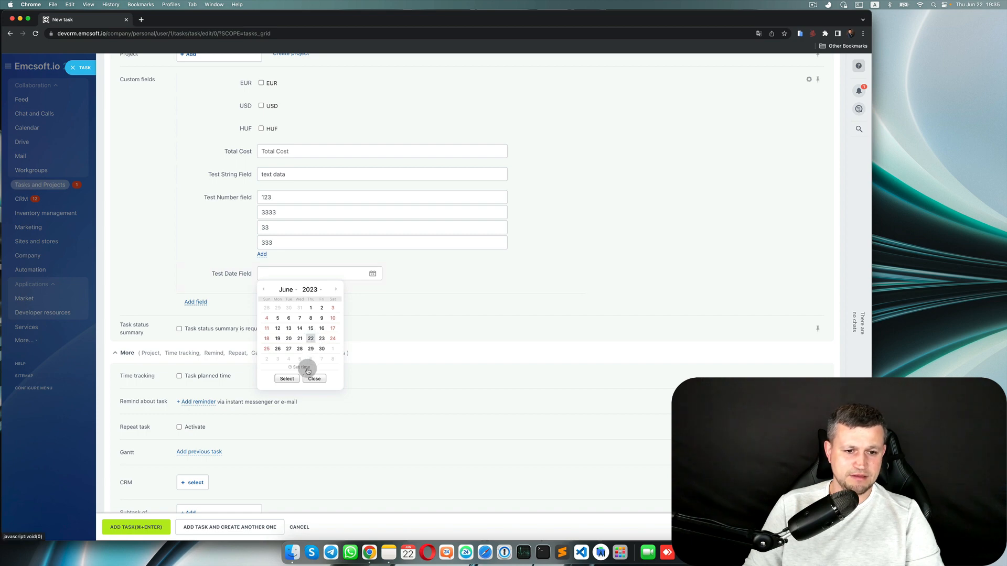
left_click(295, 367)
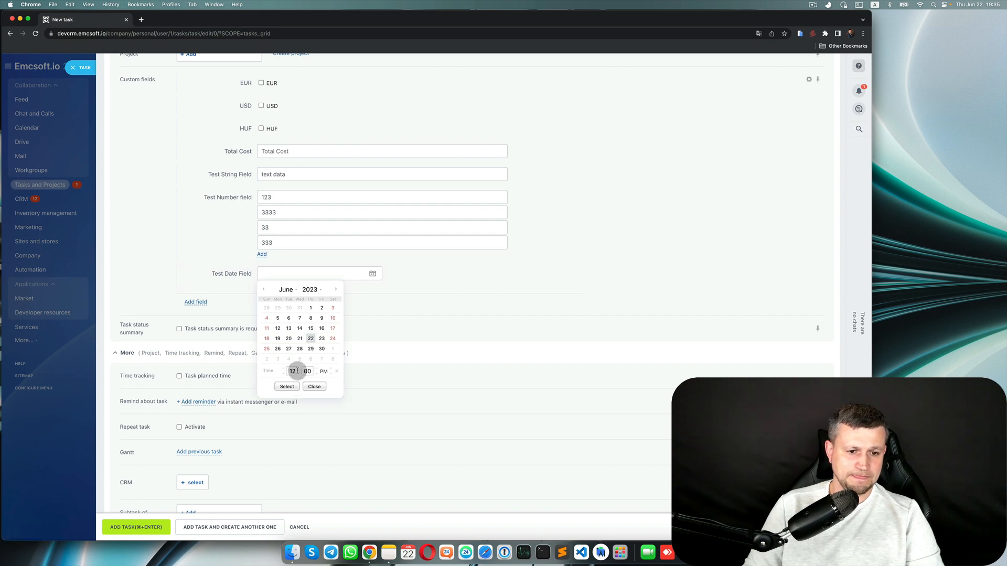
left_click(285, 371)
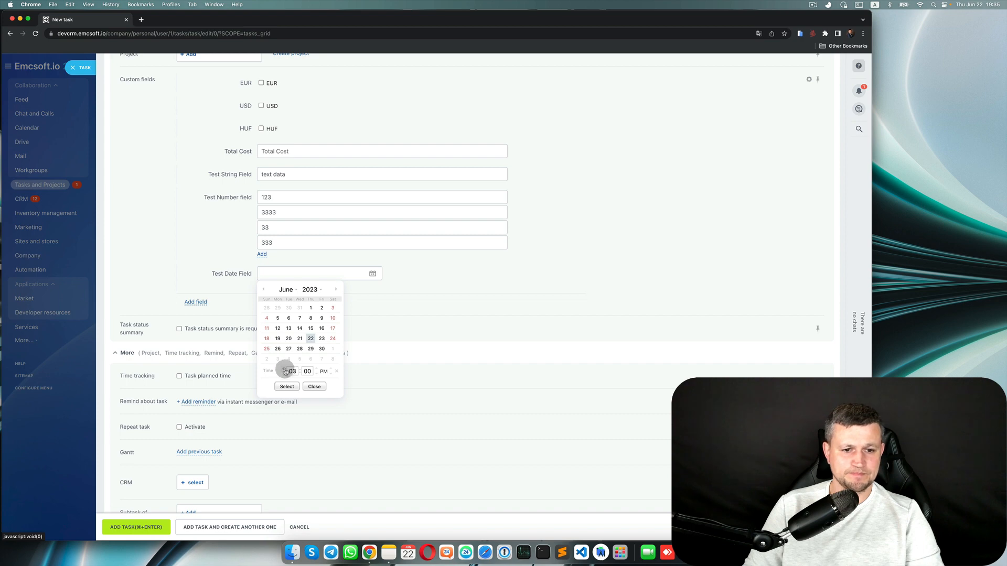
left_click(286, 386)
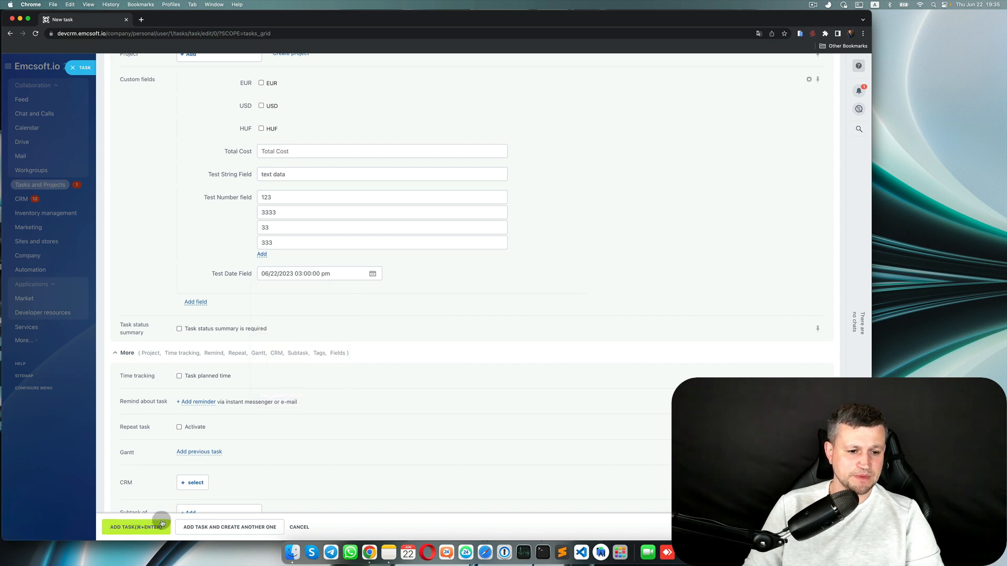
Enter 'test' as the task name and add the task
scroll("up", 3)
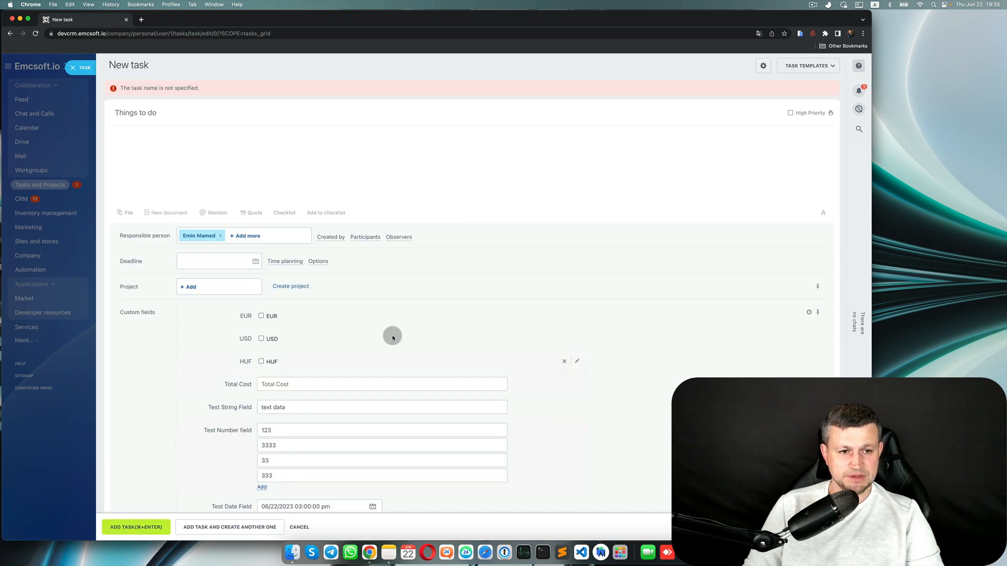
type("test")
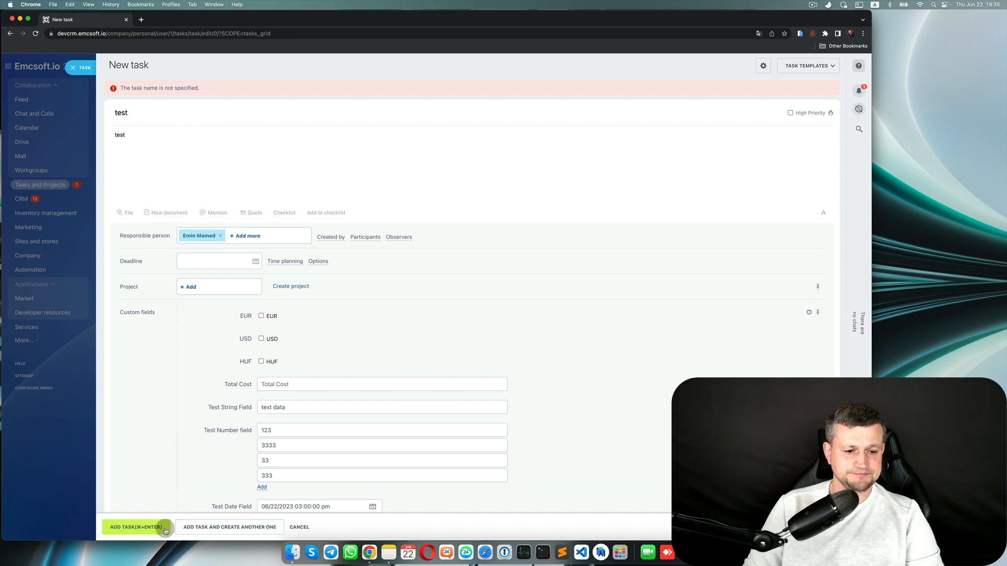
left_click(135, 527)
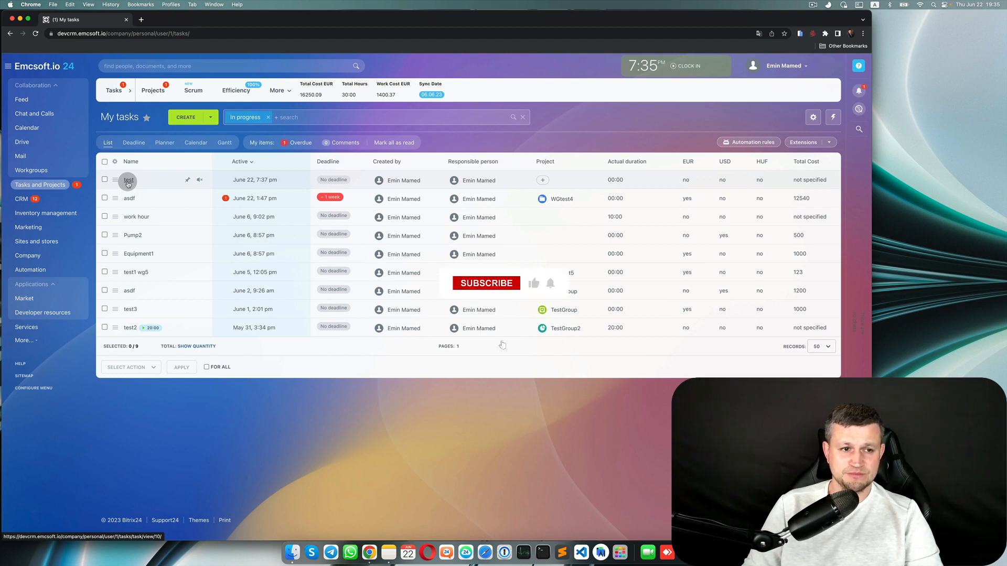
left_click(486, 283)
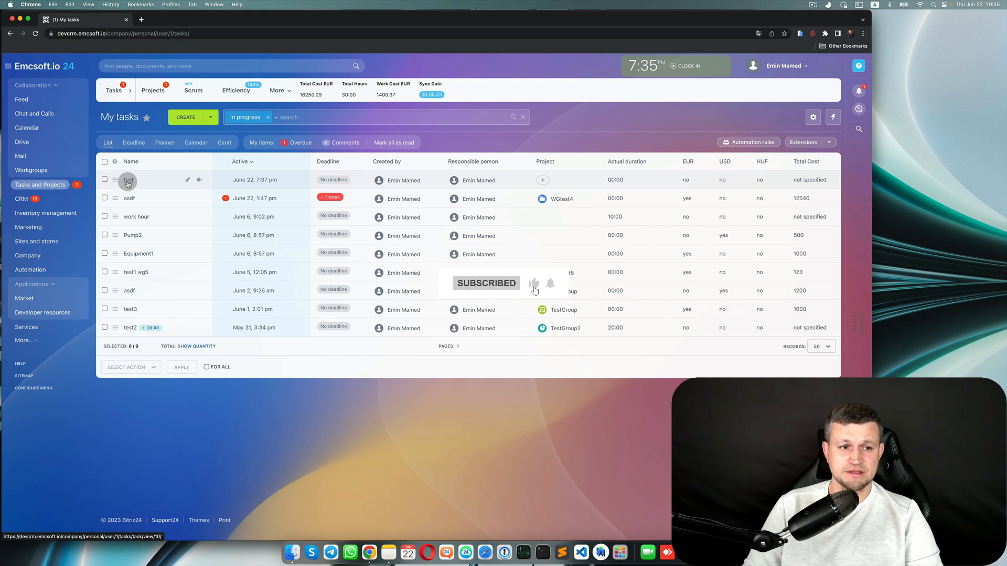